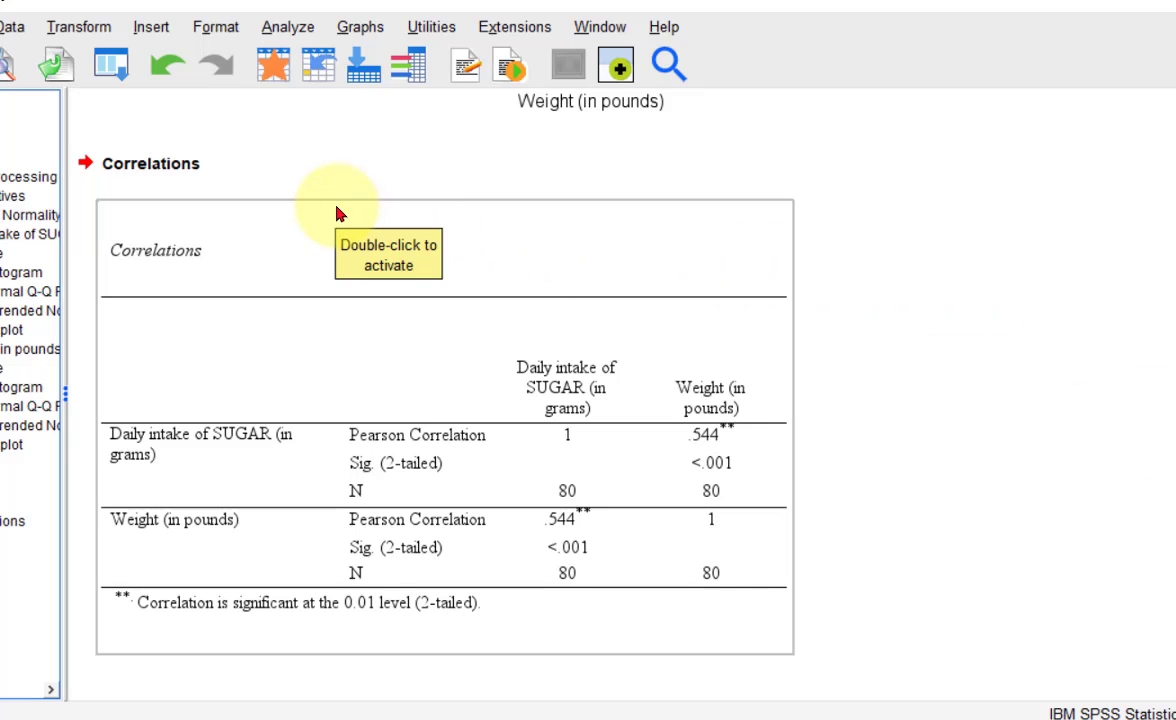
pyautogui.moveTo(882, 488)
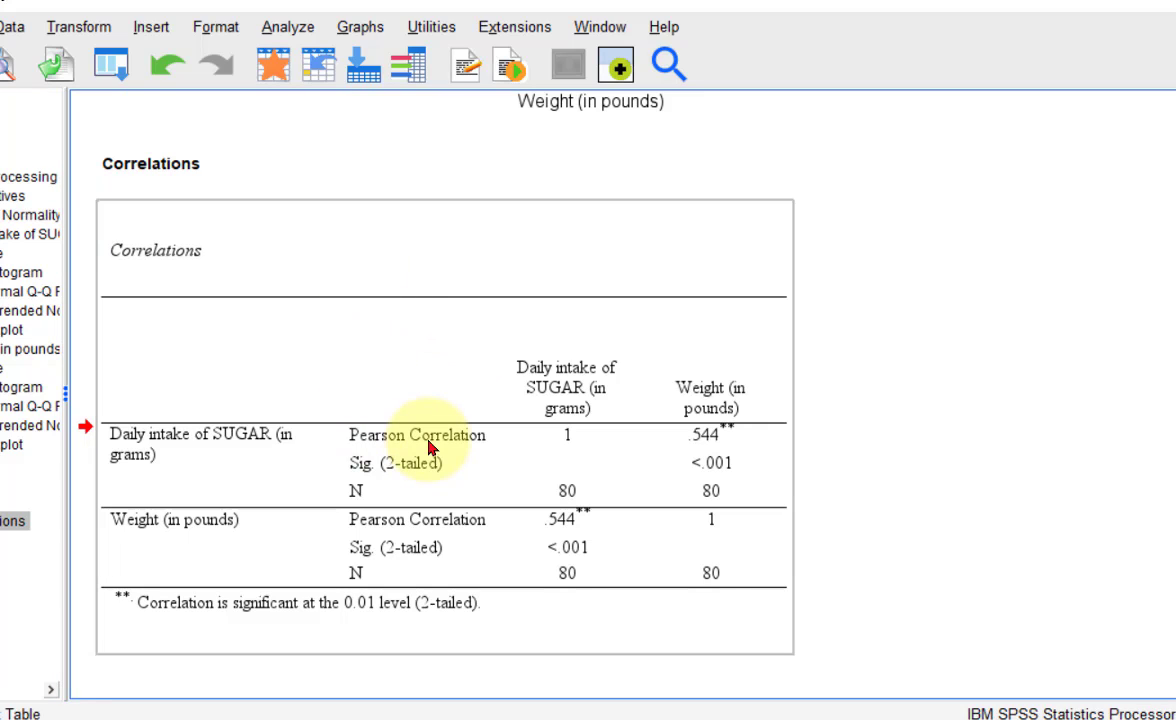
pyautogui.moveTo(430, 448)
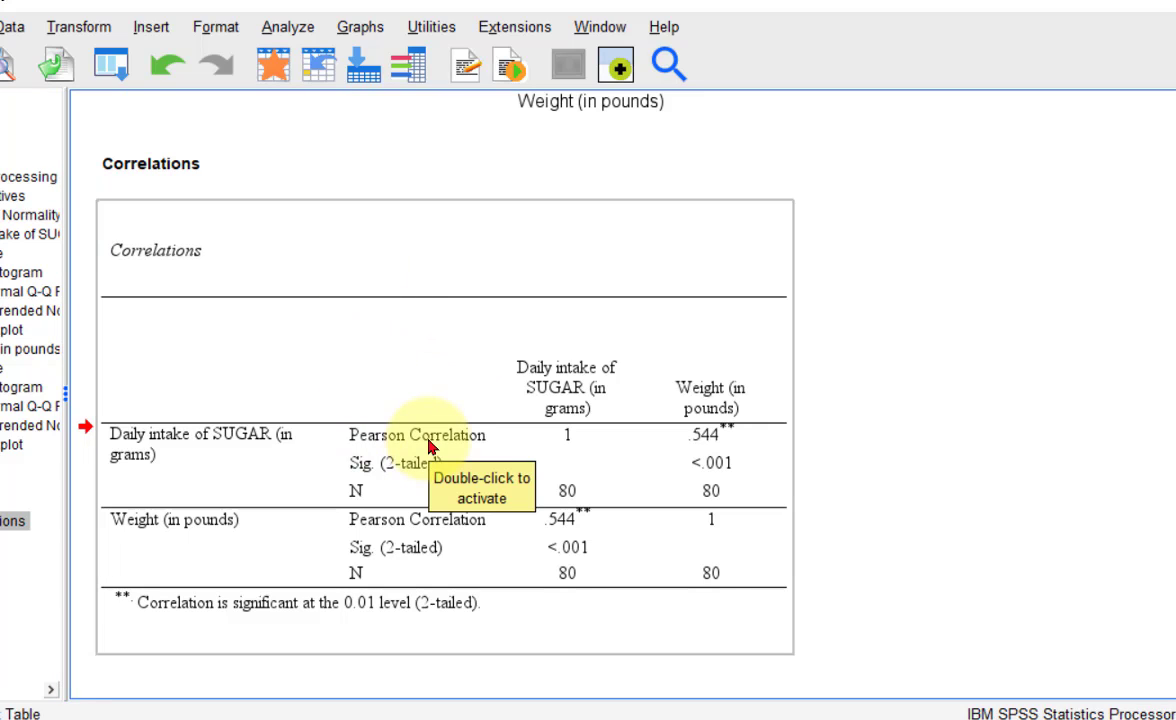
pyautogui.moveTo(1024, 464)
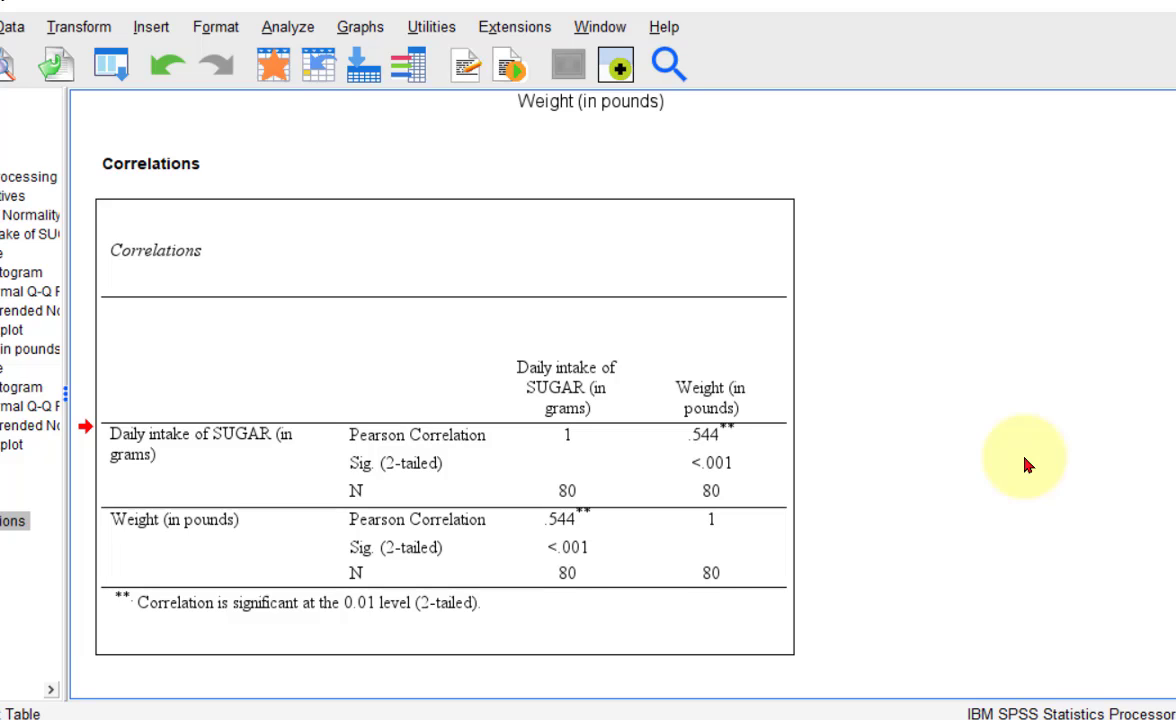
pyautogui.moveTo(1104, 366)
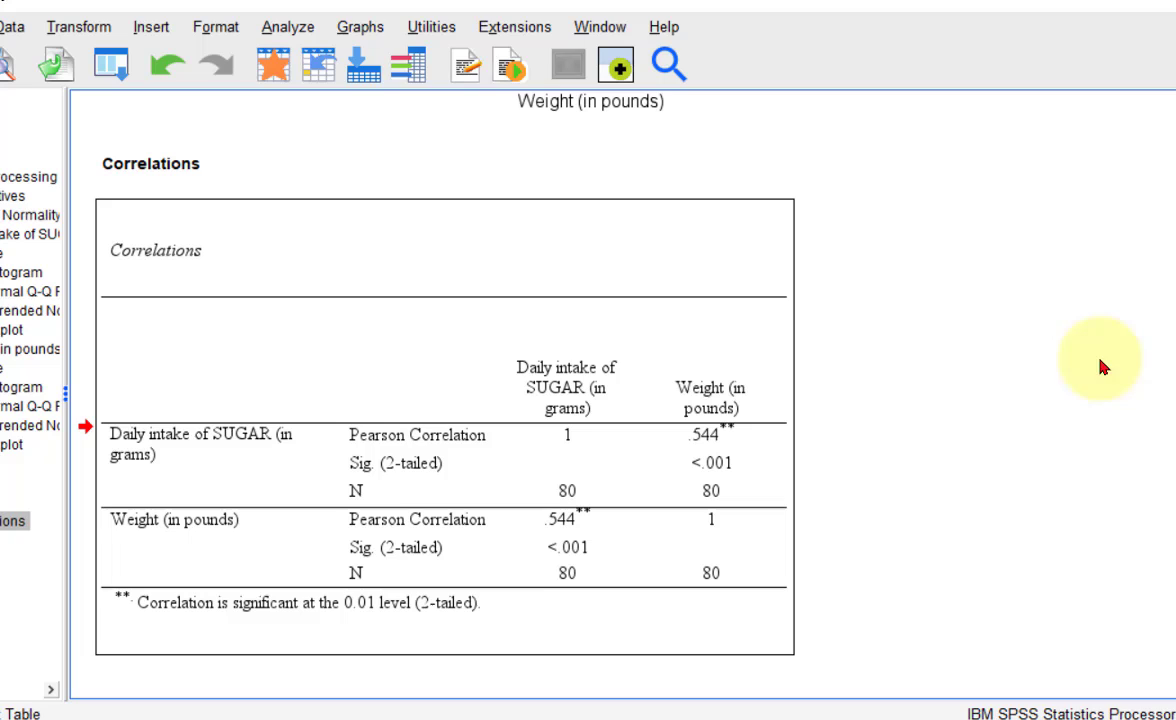
# - Start a linear regression from Analyze > Regression > Linear
pyautogui.click(288, 26)
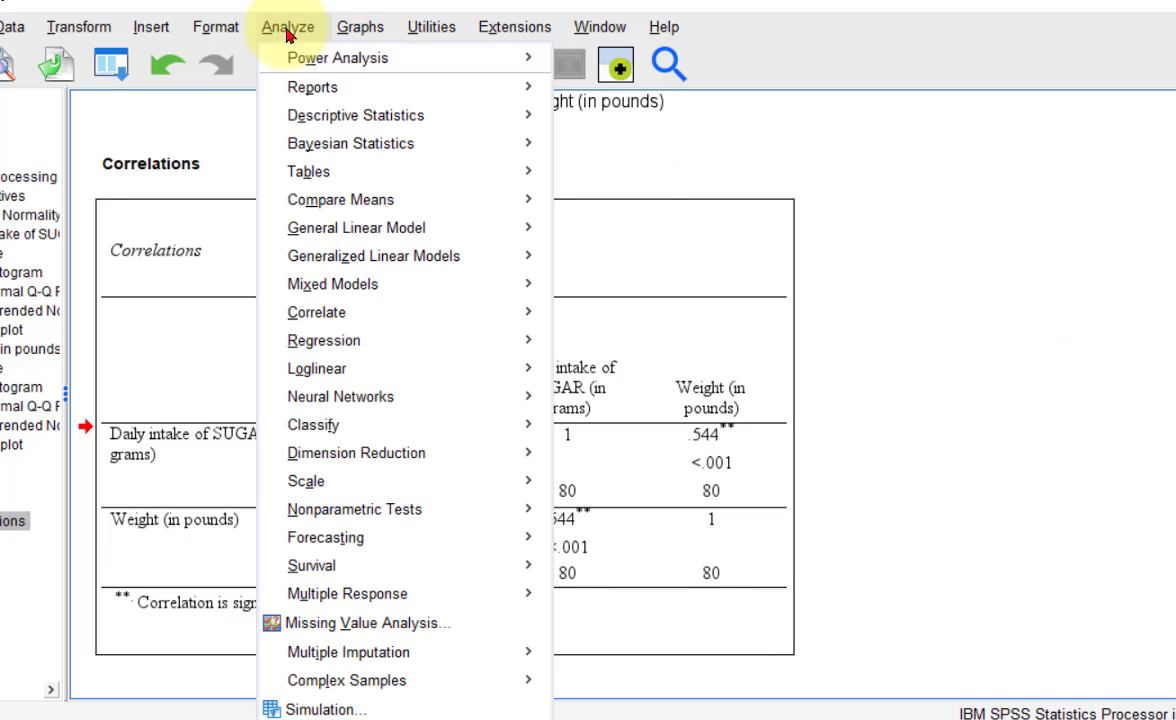
pyautogui.moveTo(320, 312)
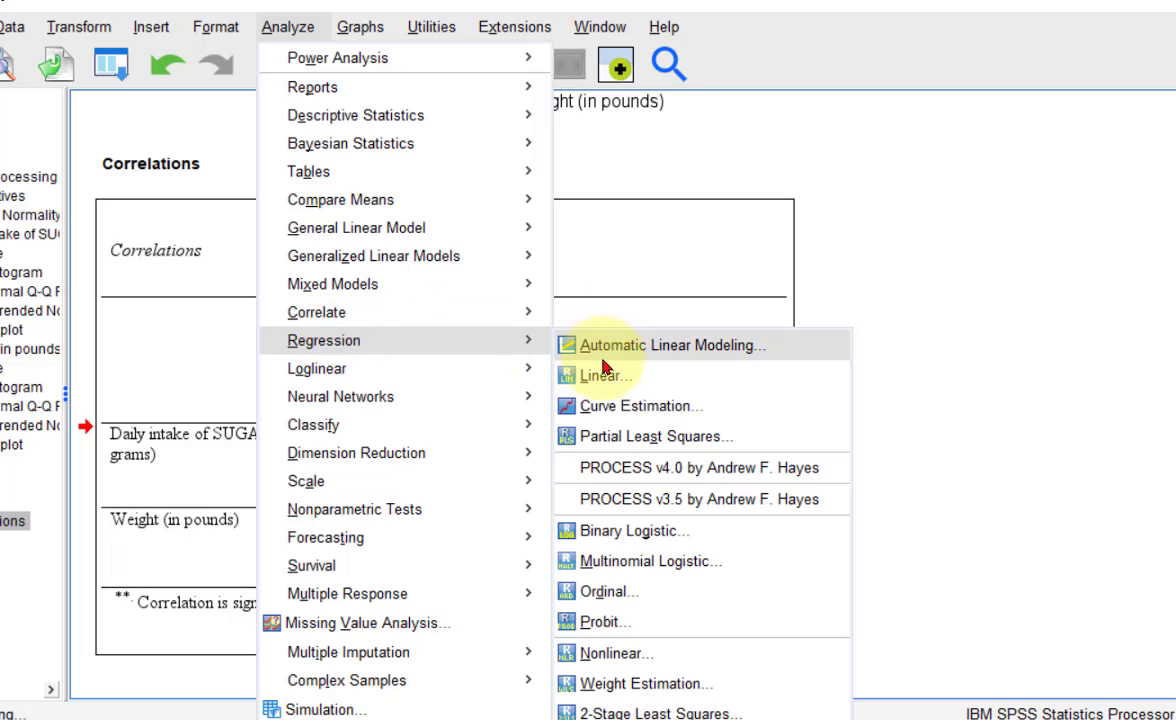
pyautogui.click(604, 376)
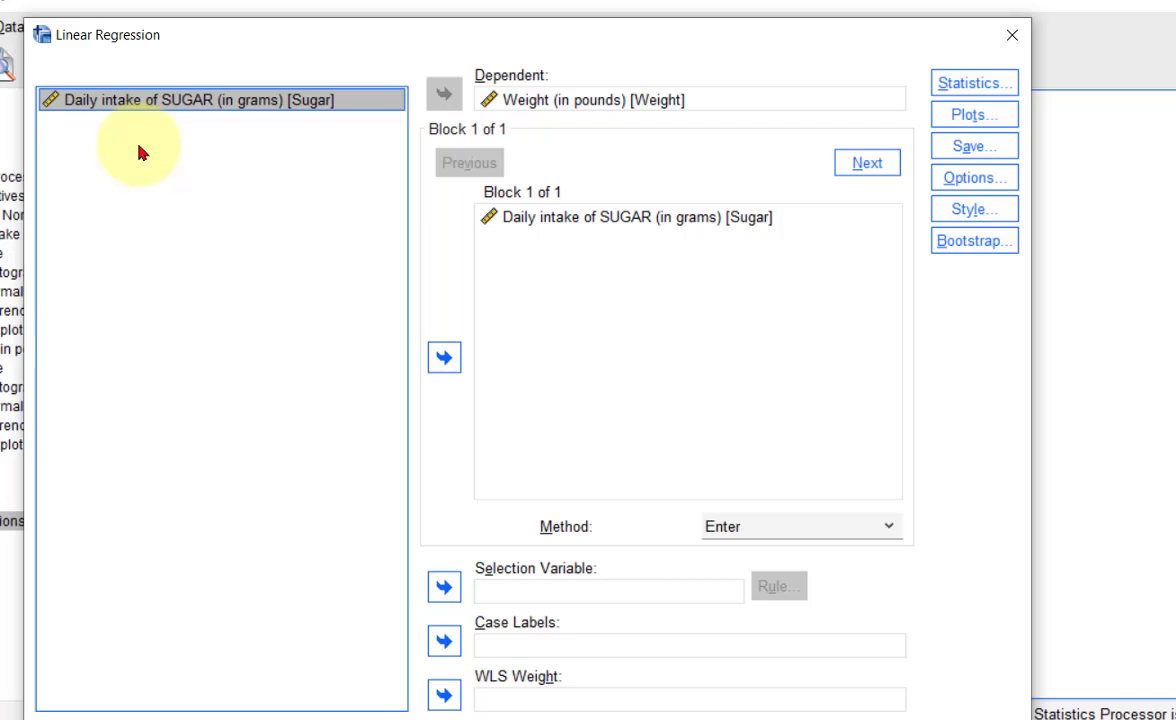
pyautogui.moveTo(396, 116)
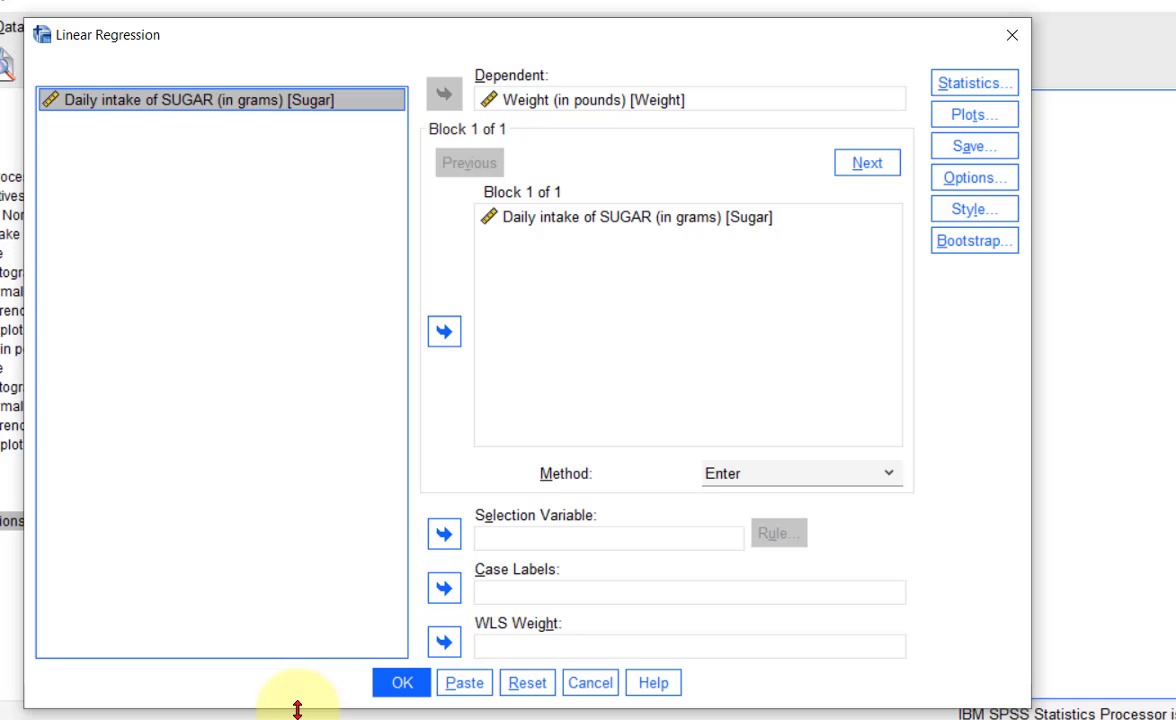
pyautogui.moveTo(592, 216)
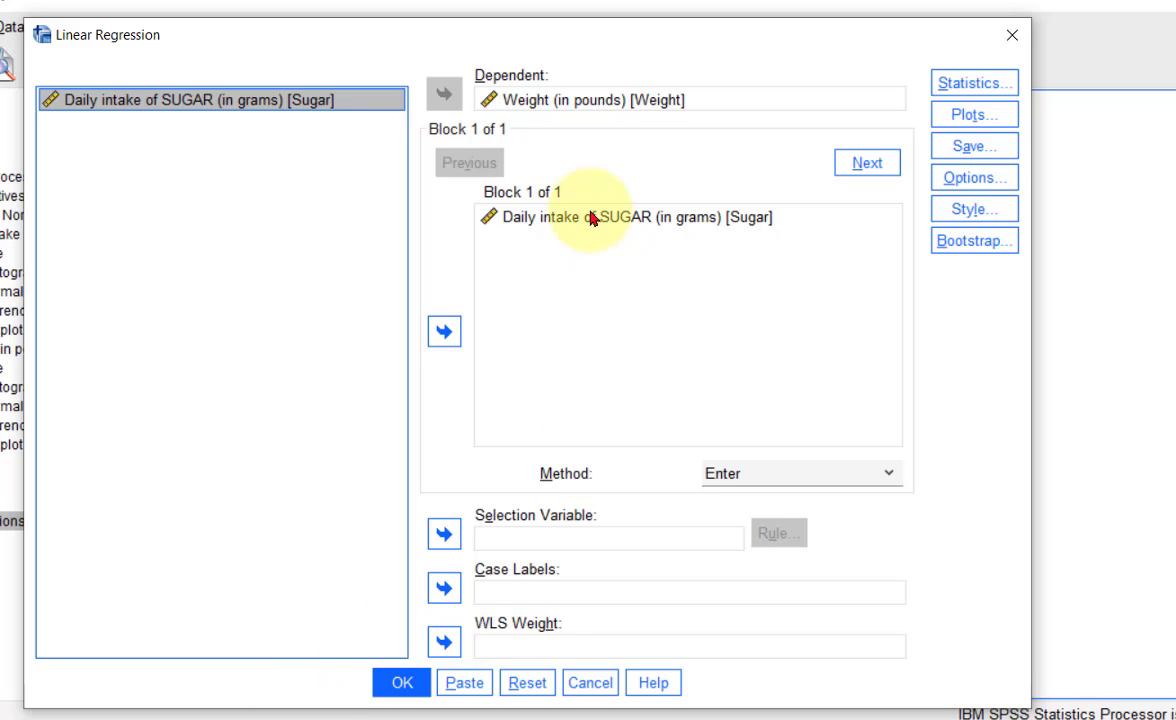
pyautogui.moveTo(972, 112)
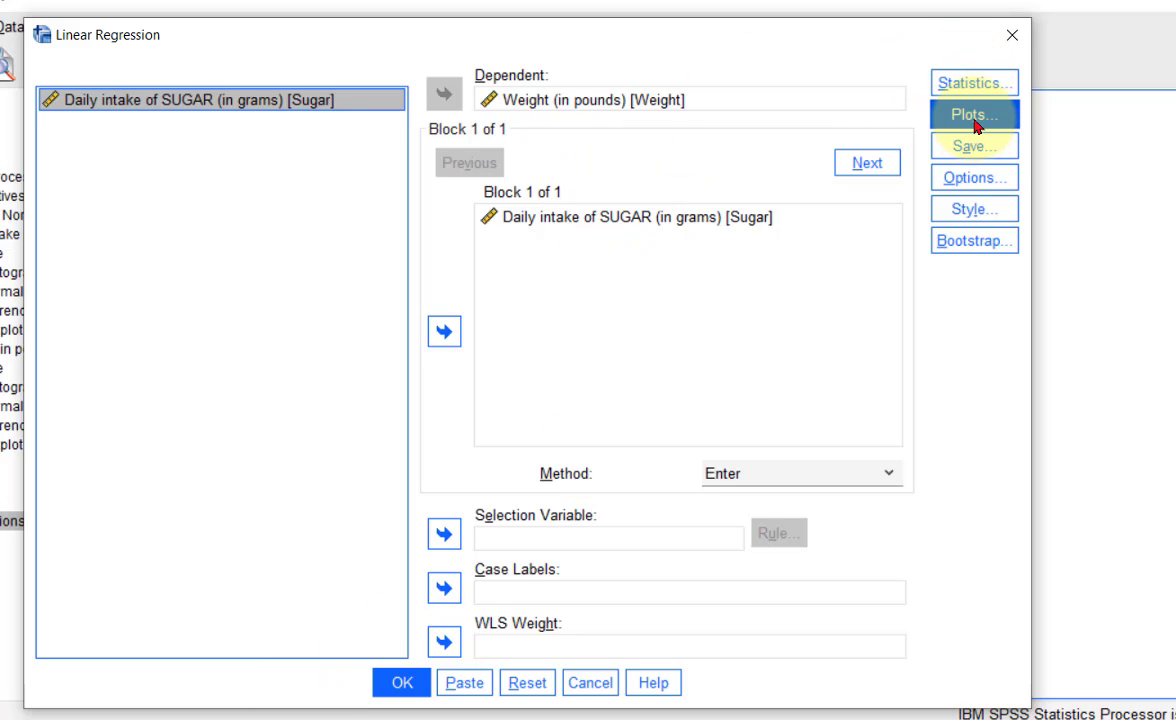
# - Keep Histogram and Normal probability plot of standardized residuals selected in Plots
pyautogui.click(972, 112)
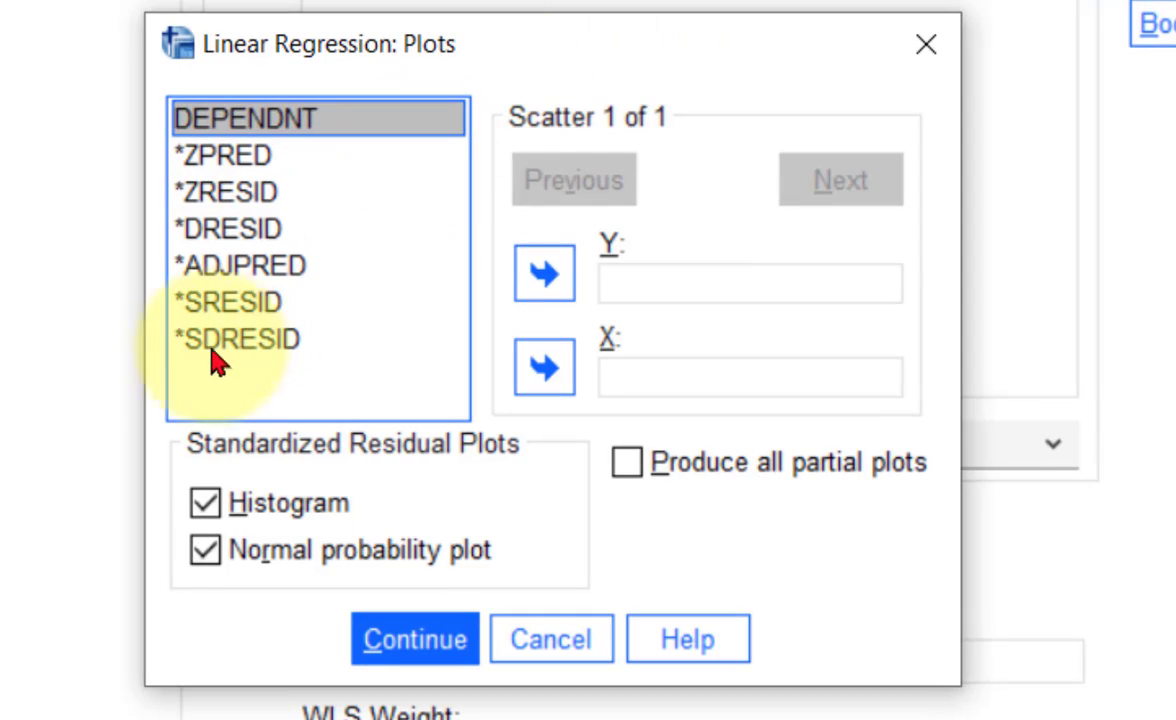
pyautogui.moveTo(420, 456)
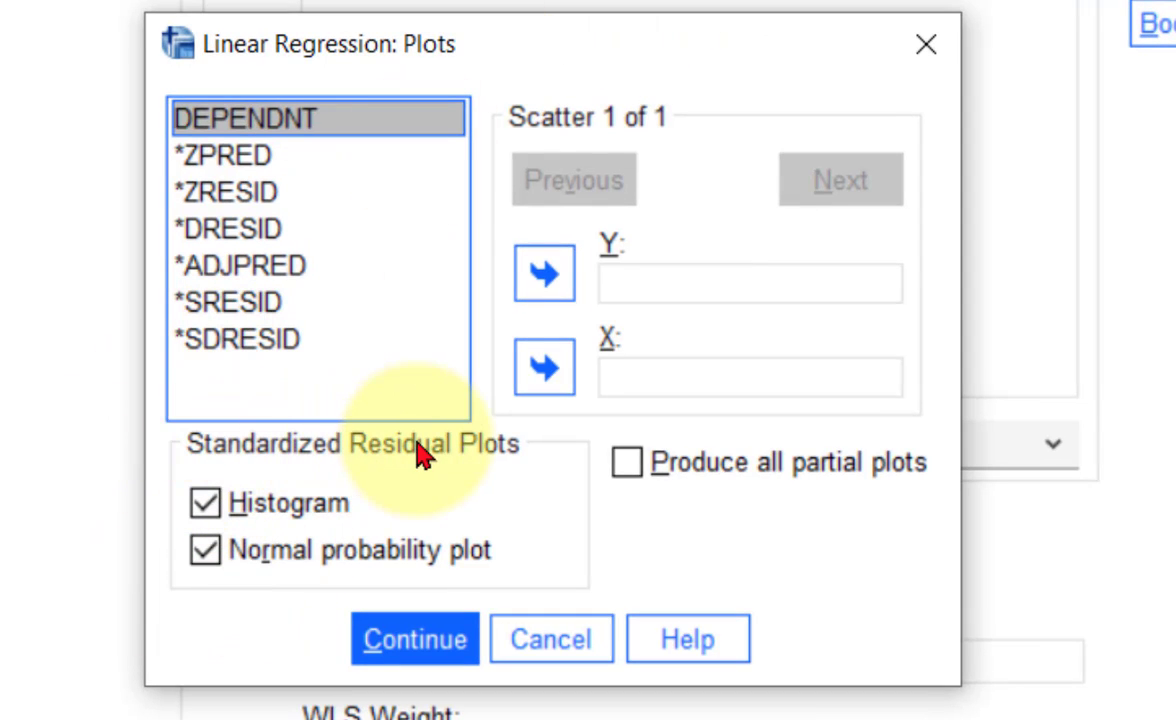
pyautogui.moveTo(244, 436)
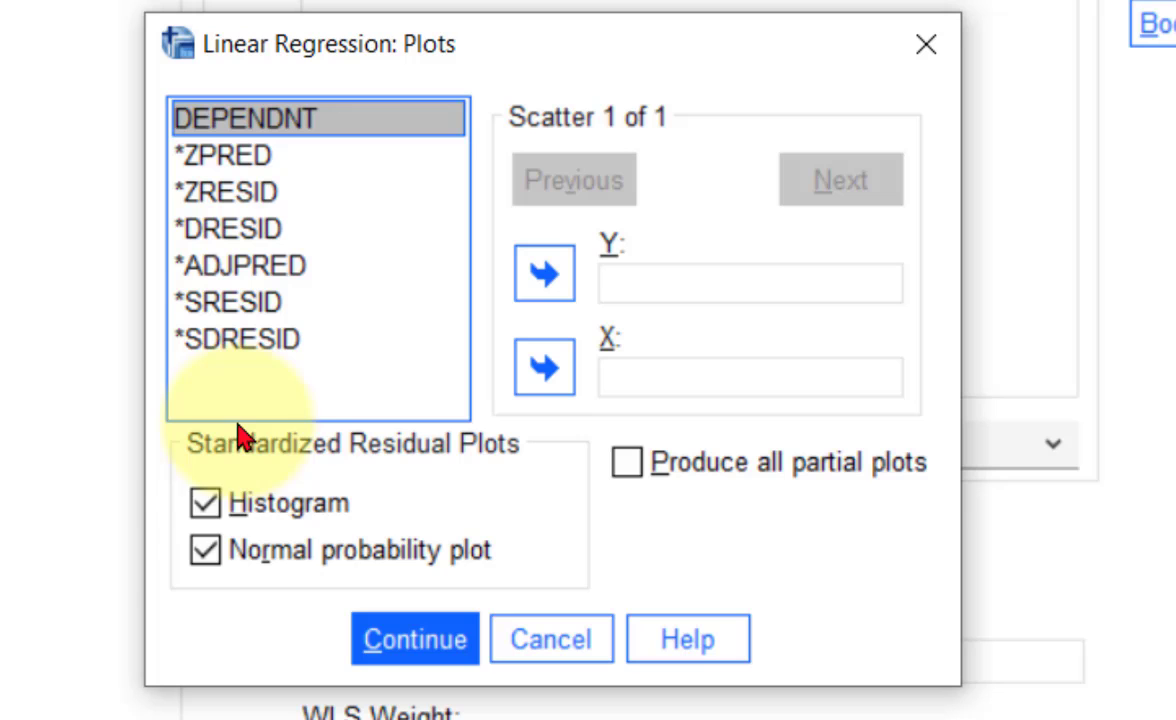
pyautogui.moveTo(414, 596)
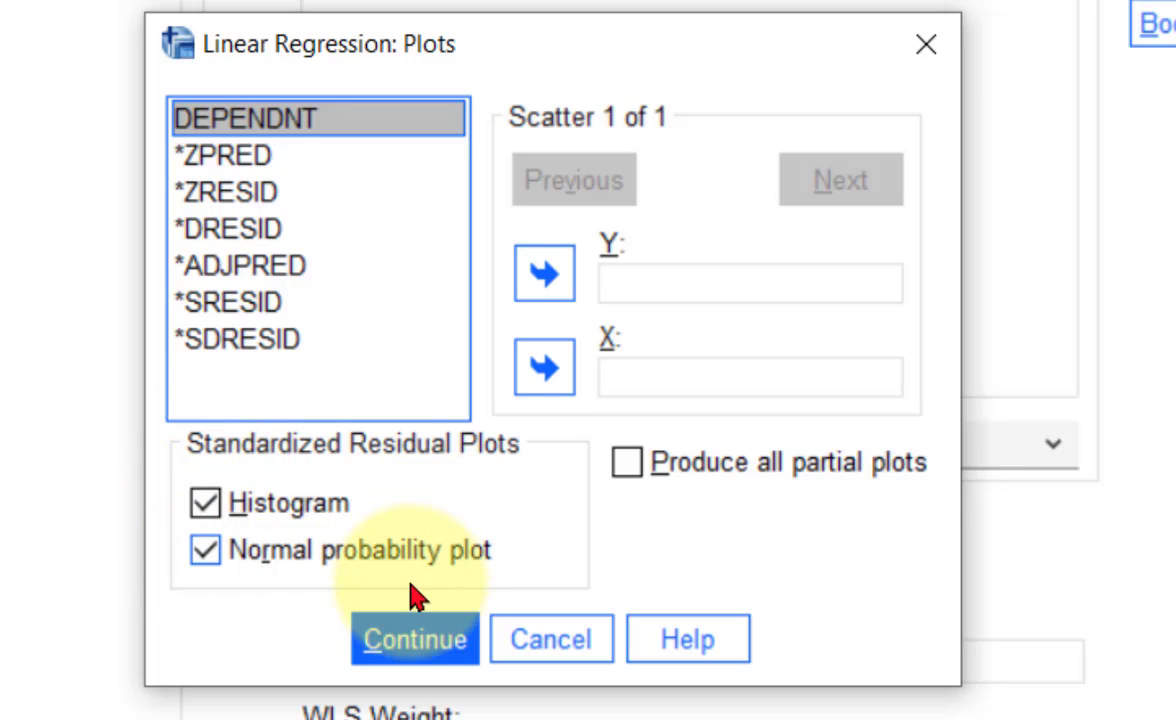
pyautogui.click(414, 638)
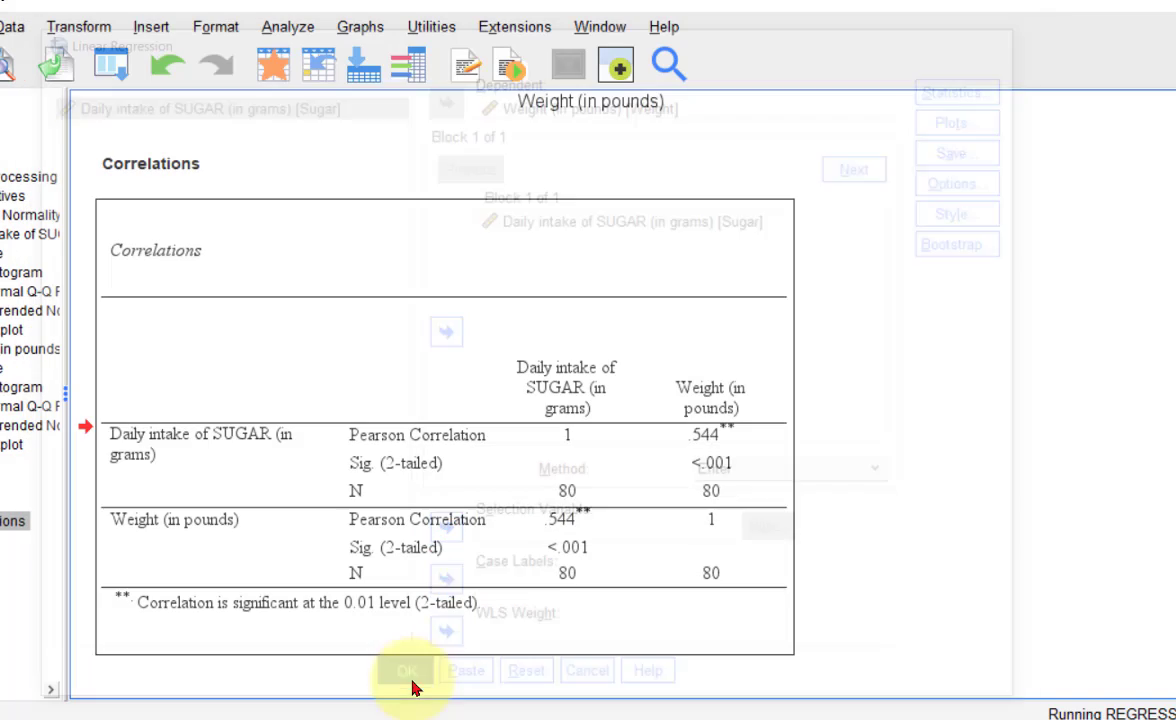
# - Run the Weight-on-sugar regression and scroll to the residual histogram in the output
pyautogui.click(408, 670)
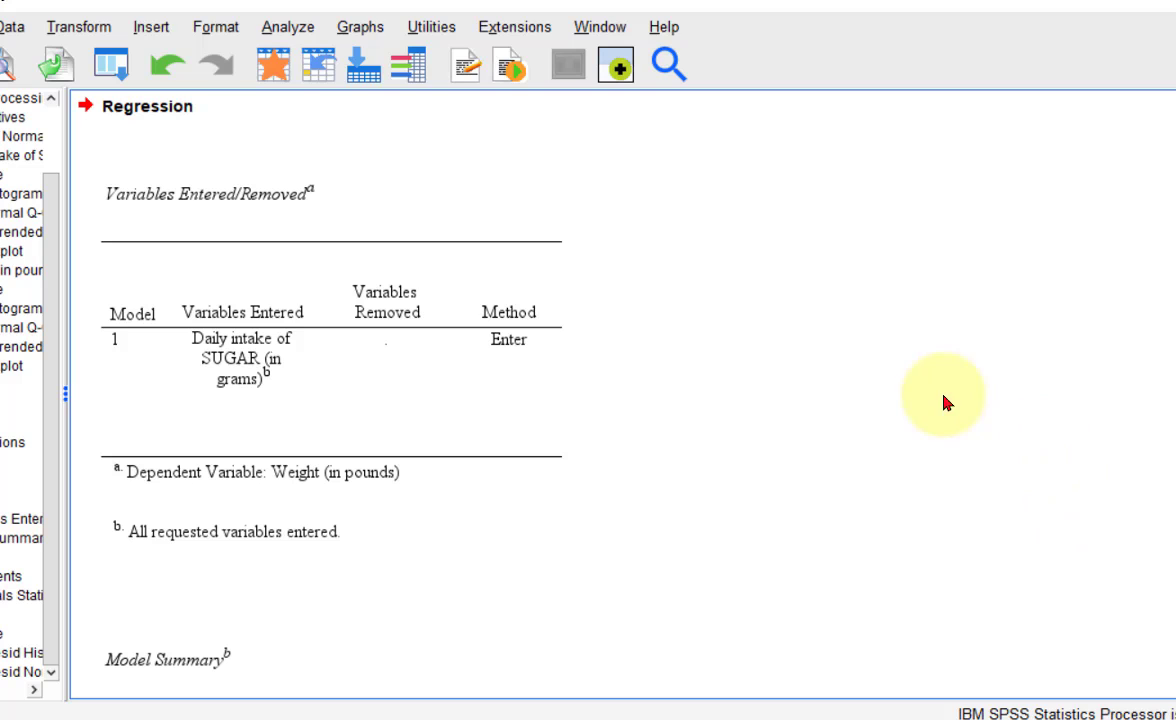
pyautogui.scroll(-3)
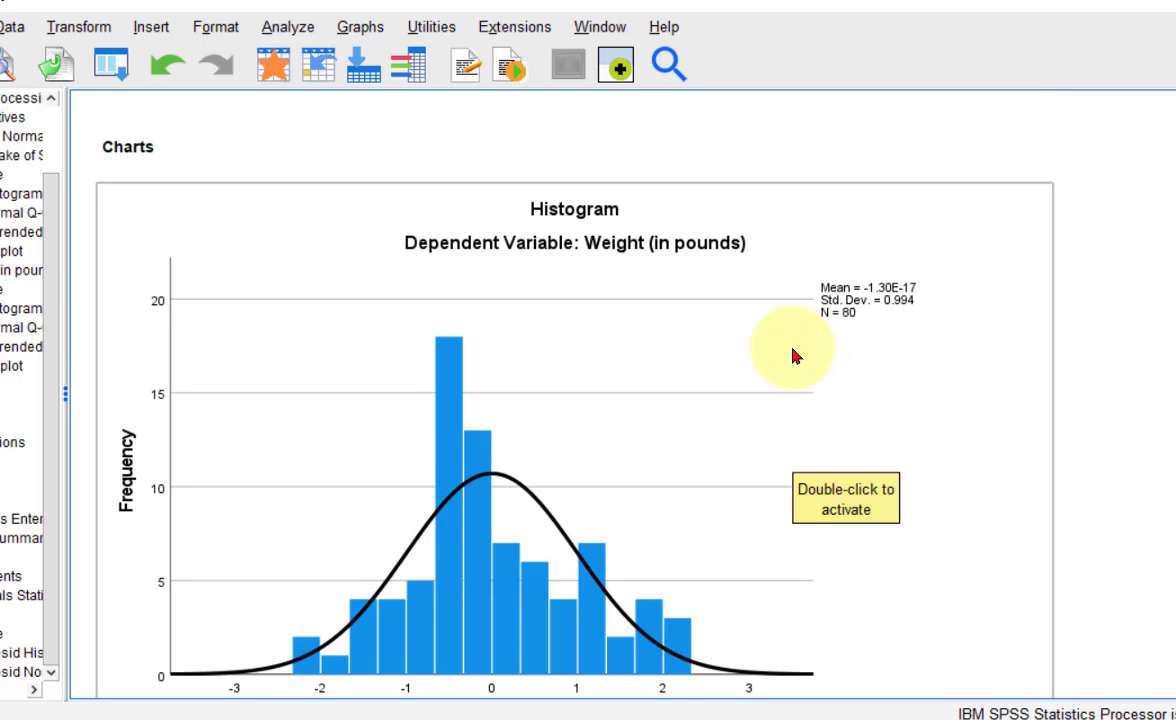
pyautogui.scroll(-3)
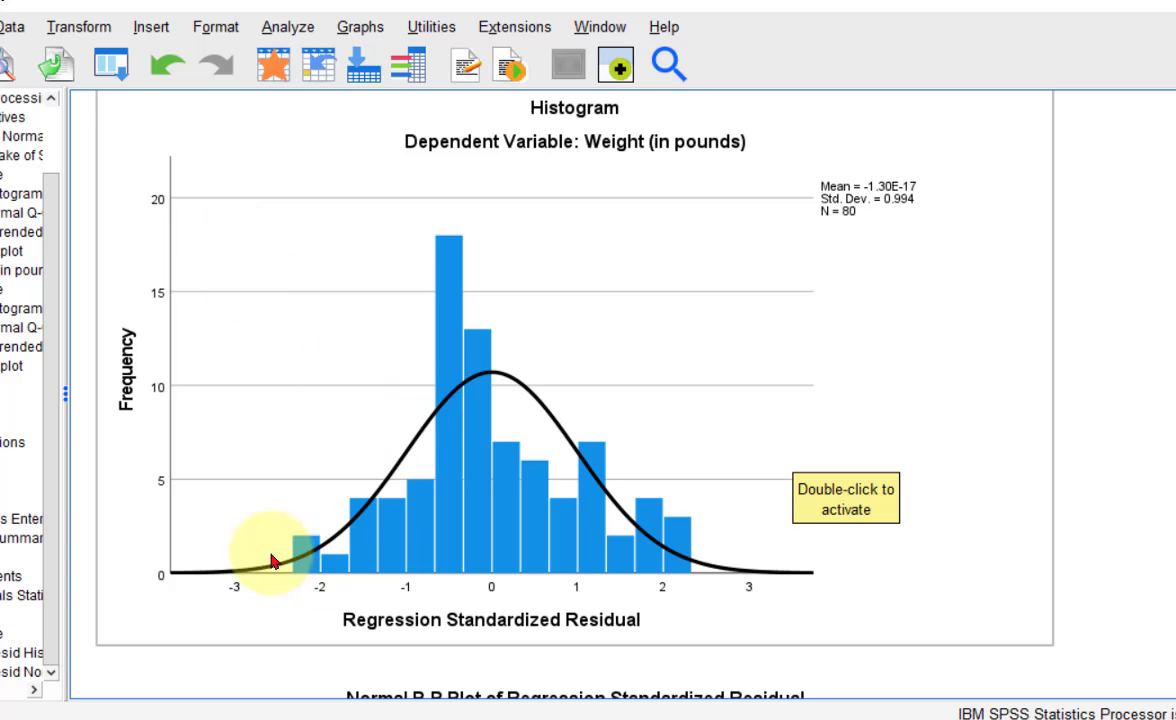
pyautogui.moveTo(480, 182)
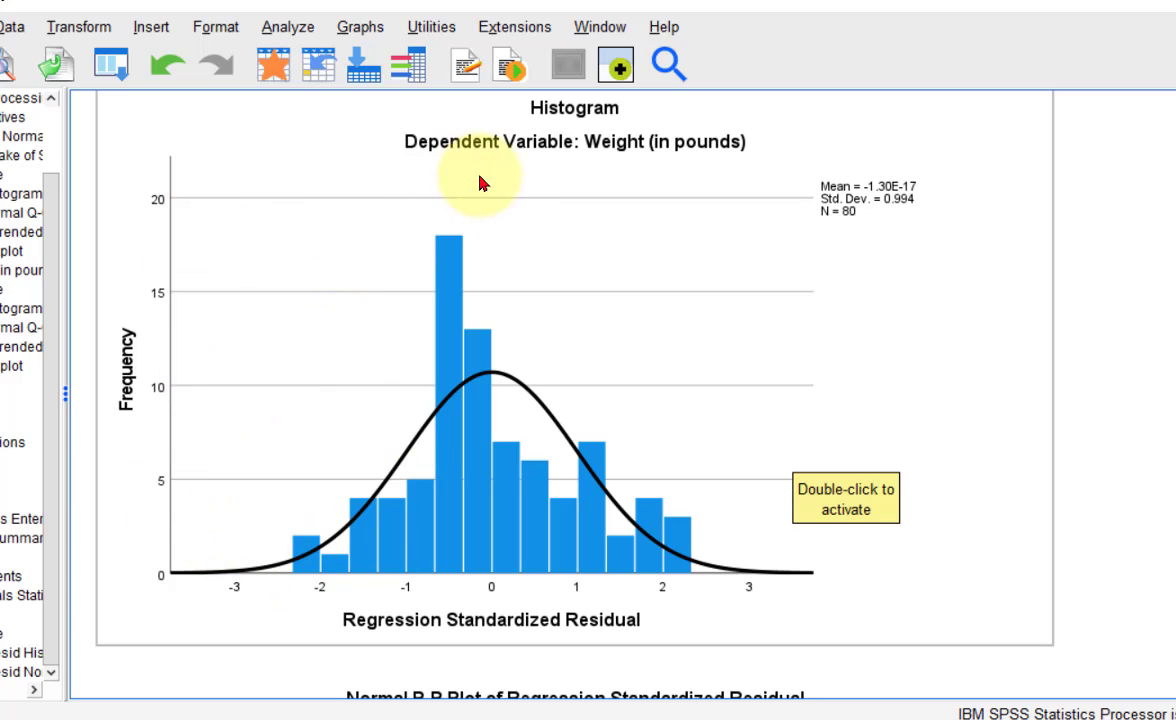
pyautogui.moveTo(540, 208)
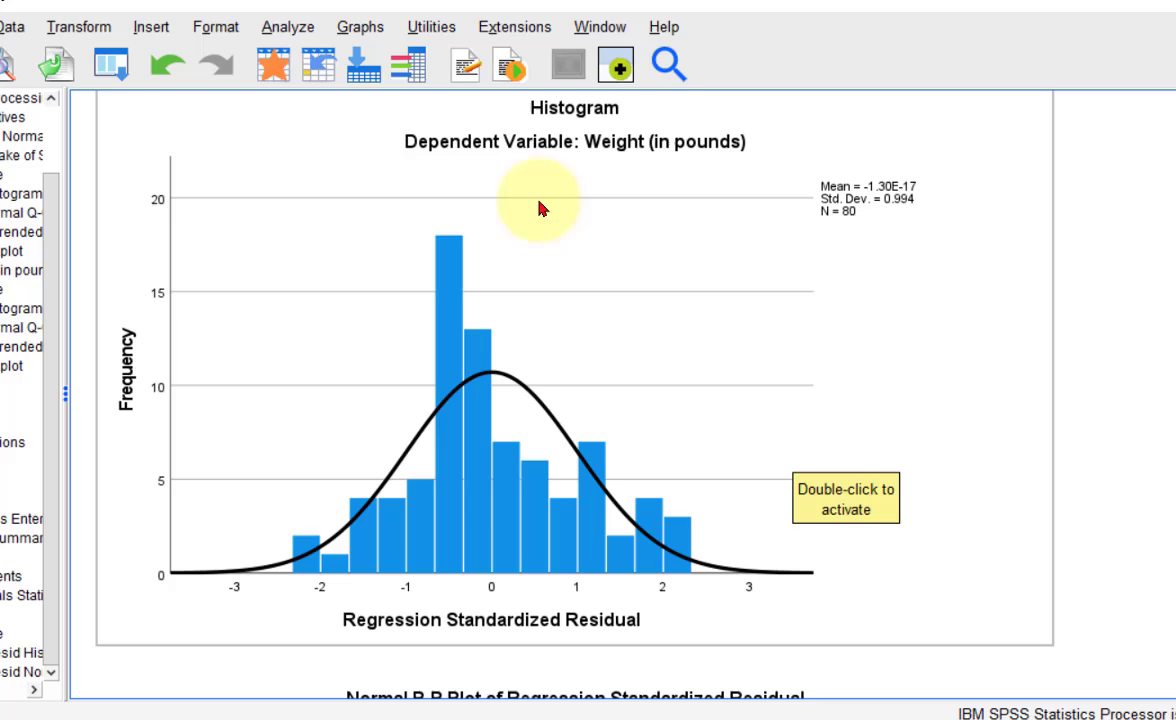
pyautogui.moveTo(284, 390)
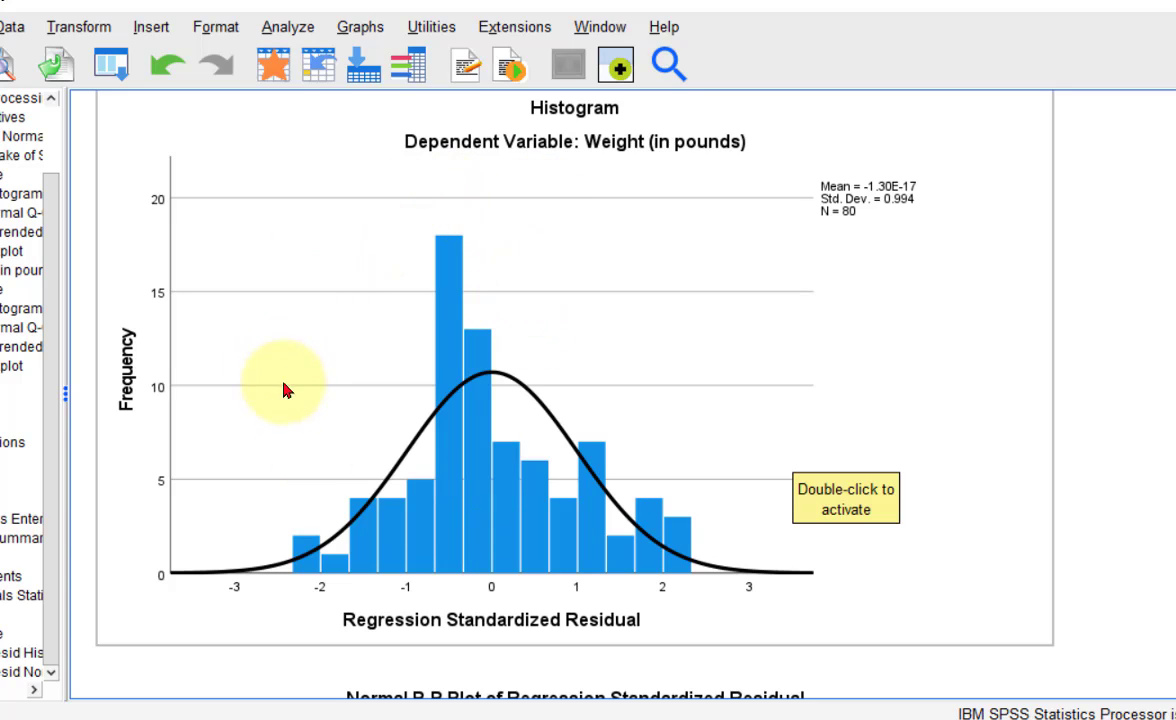
pyautogui.moveTo(470, 524)
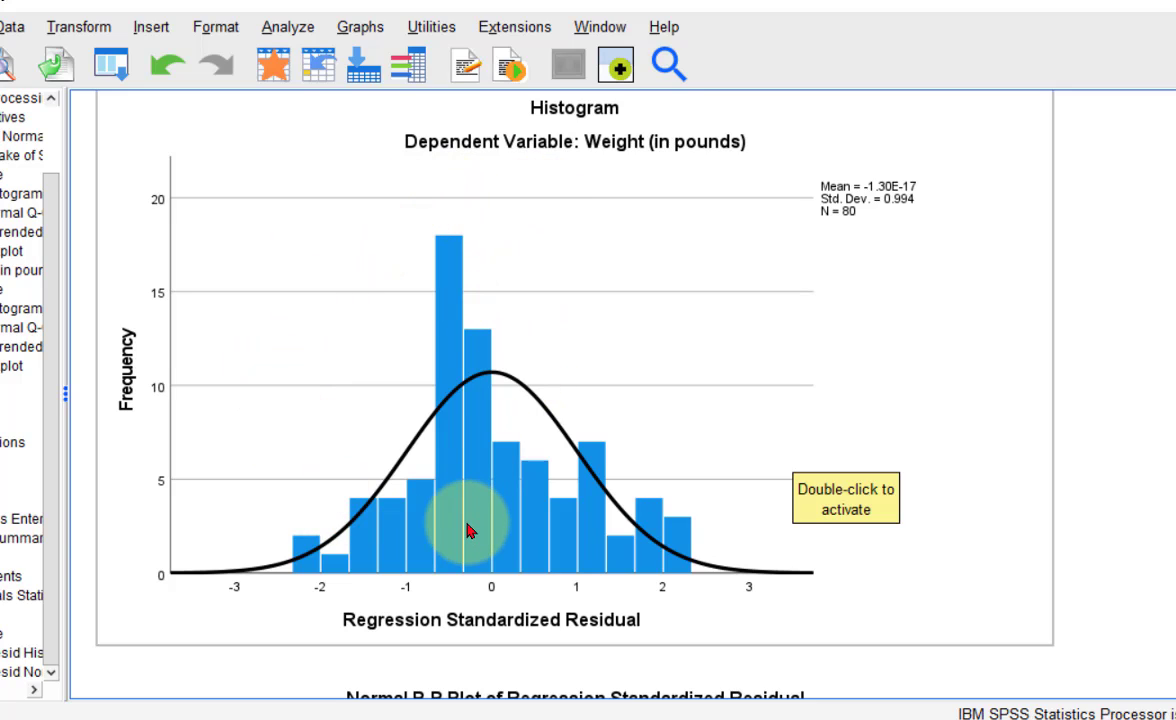
pyautogui.moveTo(1024, 348)
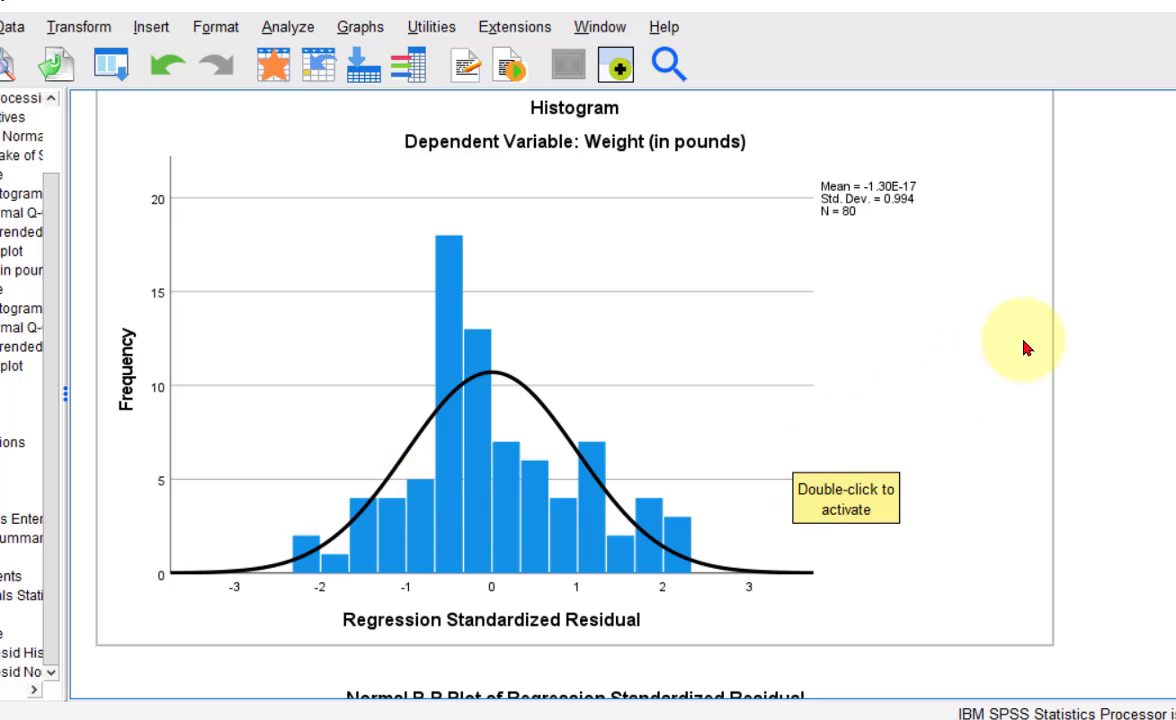